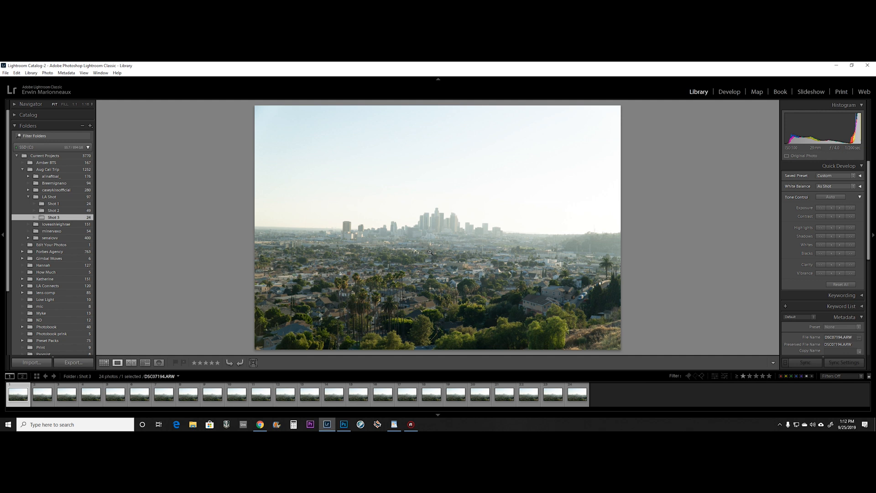
pyautogui.moveTo(586, 300)
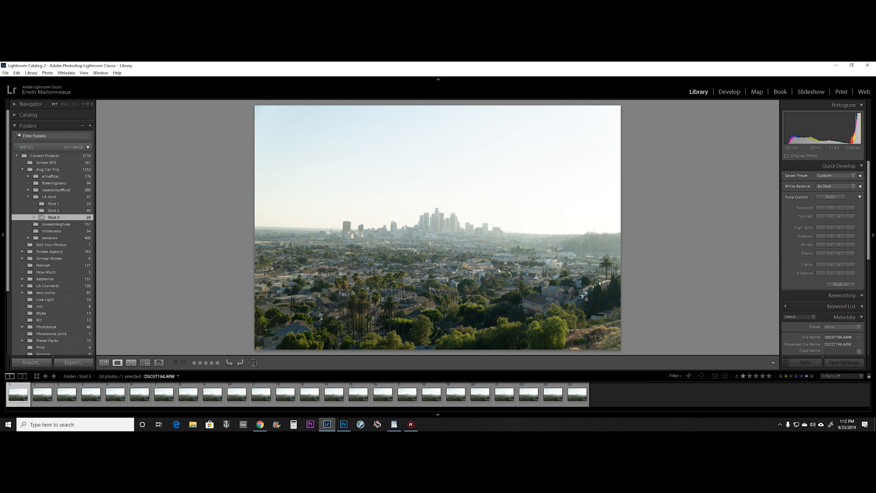
pyautogui.moveTo(466, 298)
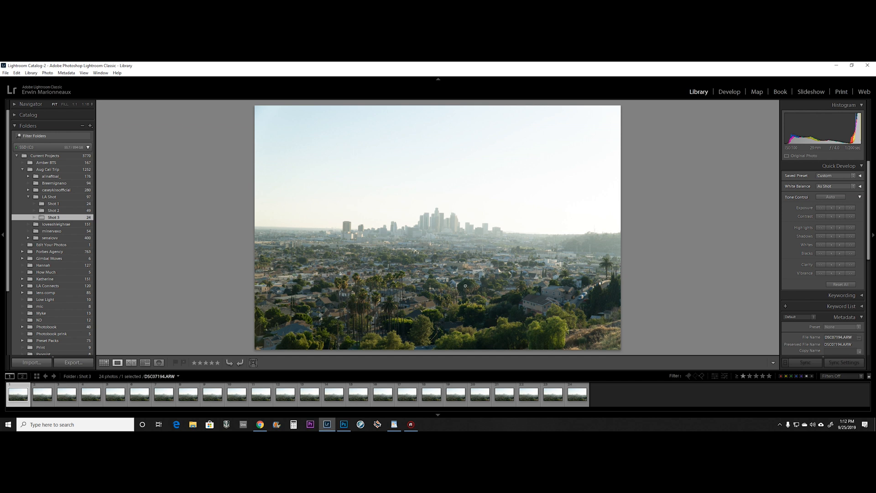
pyautogui.moveTo(465, 309)
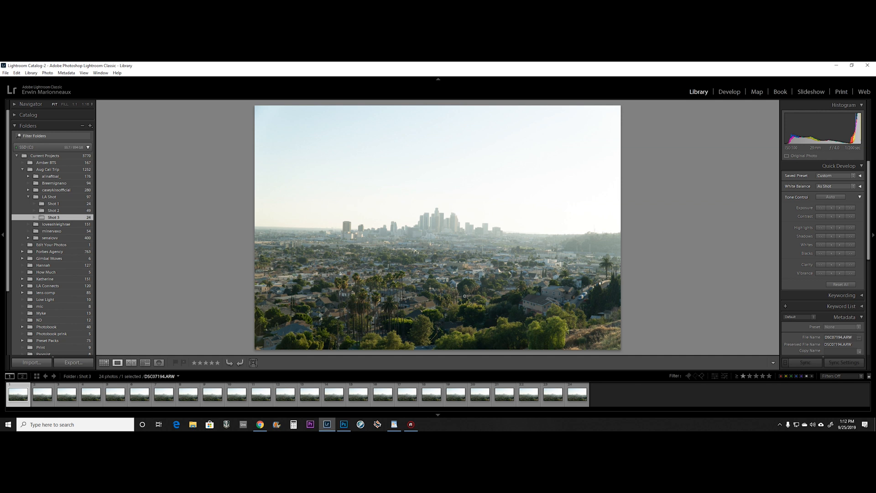
pyautogui.moveTo(483, 265)
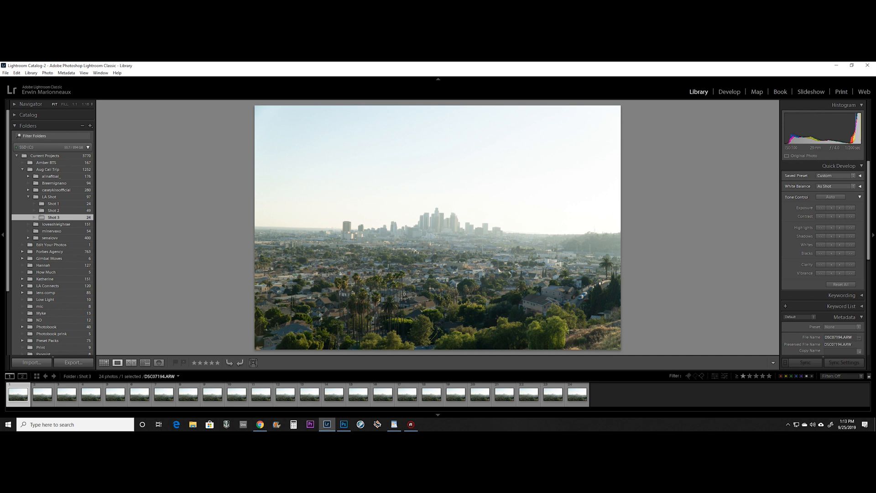
pyautogui.moveTo(496, 272)
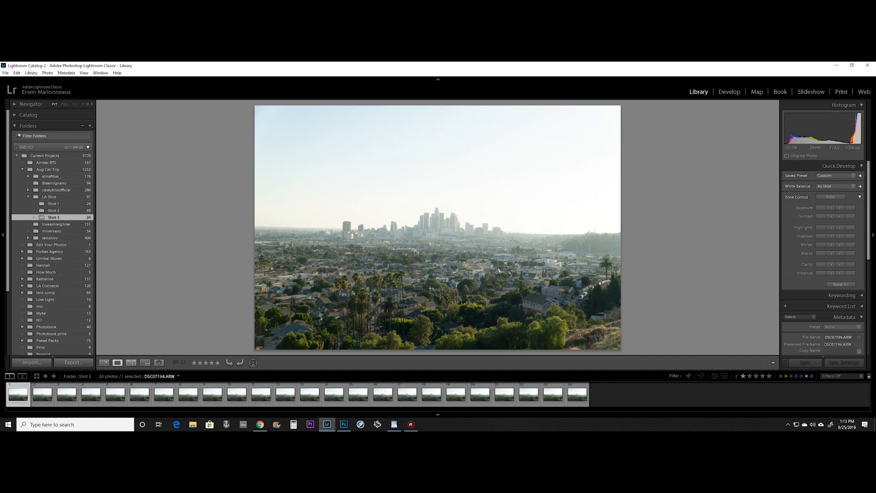
pyautogui.moveTo(544, 237)
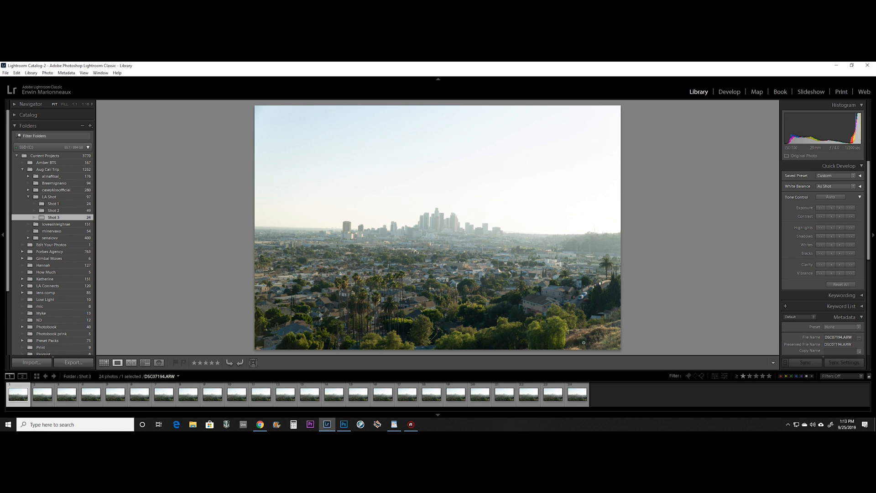
pyautogui.moveTo(446, 378)
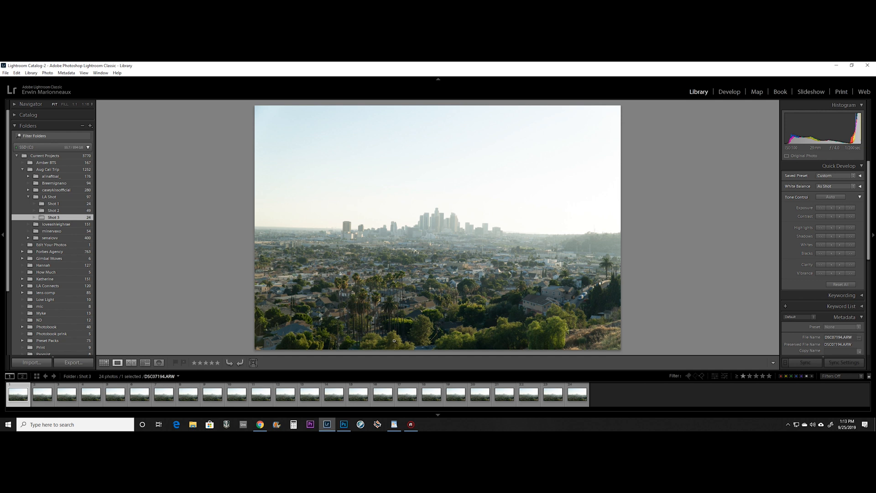
pyautogui.moveTo(54, 210)
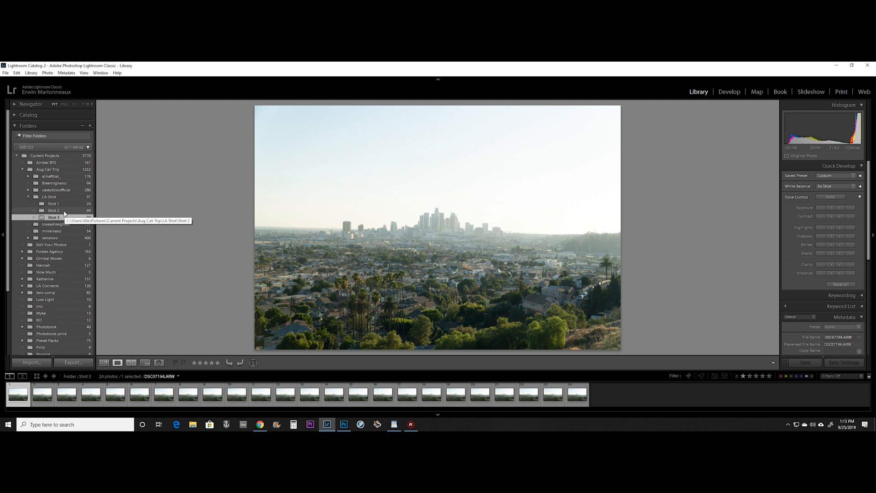
# Step: Browse the Shot 2 skyline frames in the filmstrip, glance at Shot 1, then return to Shot 2
pyautogui.click(53, 210)
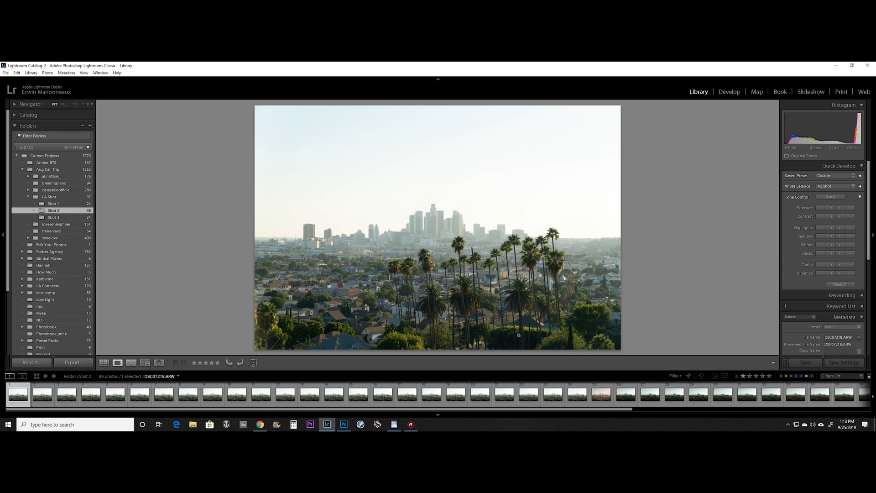
pyautogui.moveTo(522, 345)
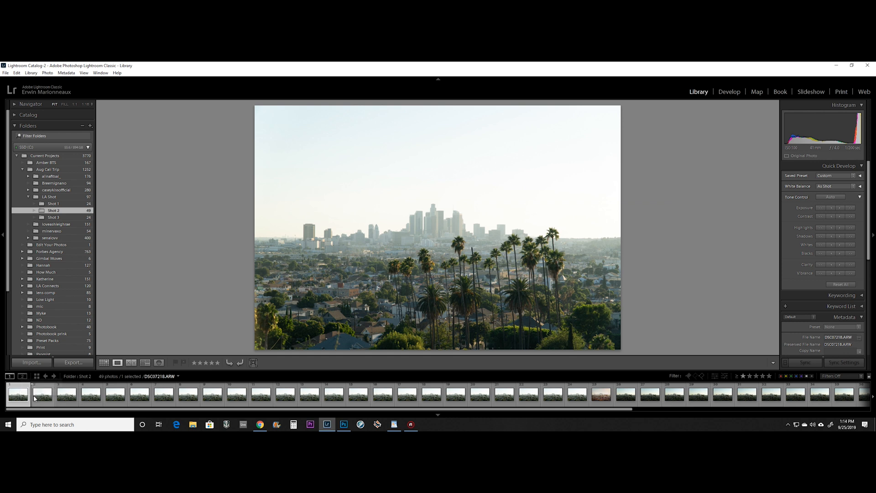
pyautogui.click(88, 395)
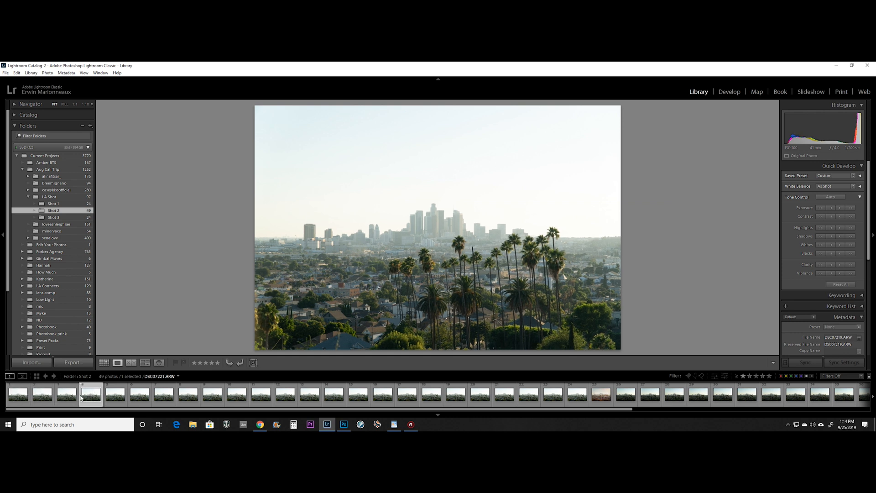
pyautogui.click(187, 395)
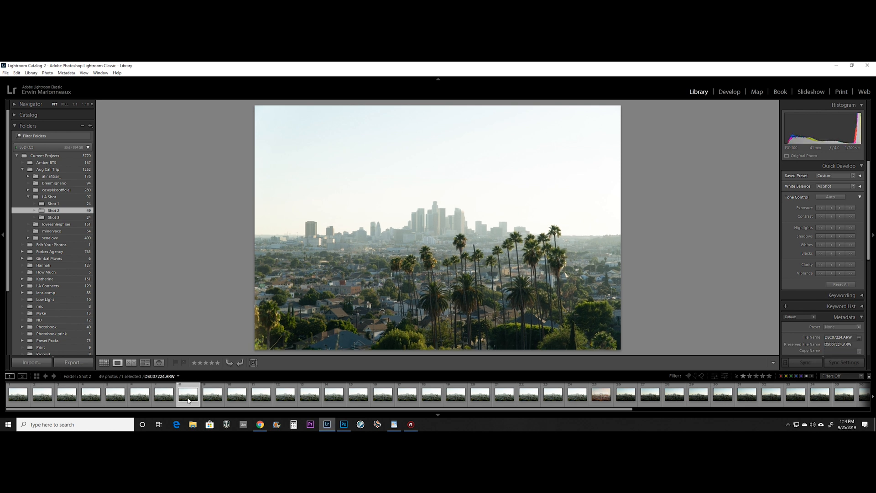
pyautogui.click(263, 396)
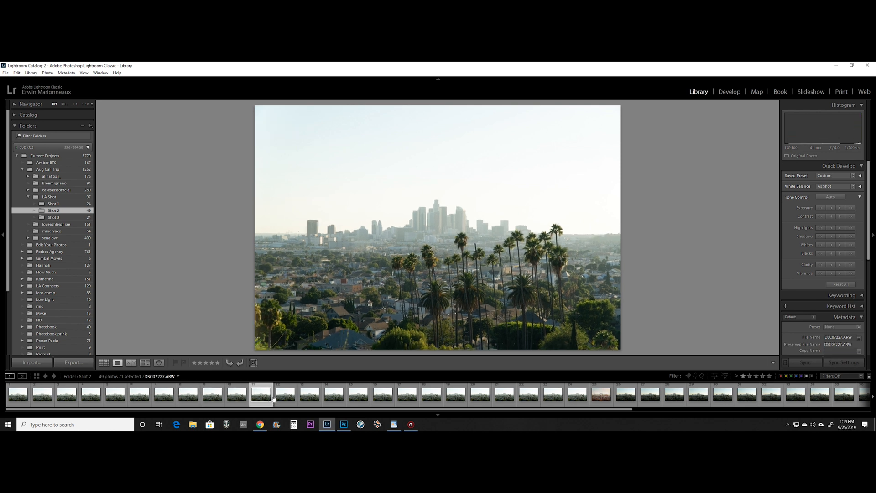
pyautogui.click(329, 398)
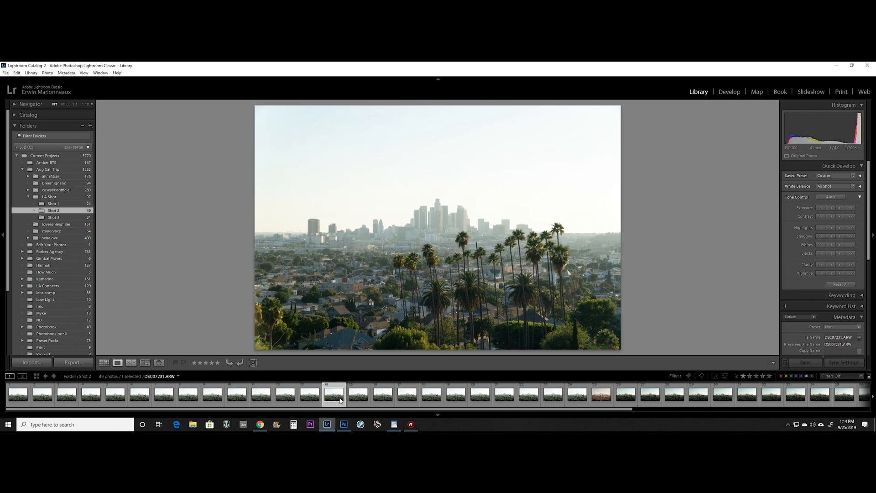
pyautogui.click(382, 396)
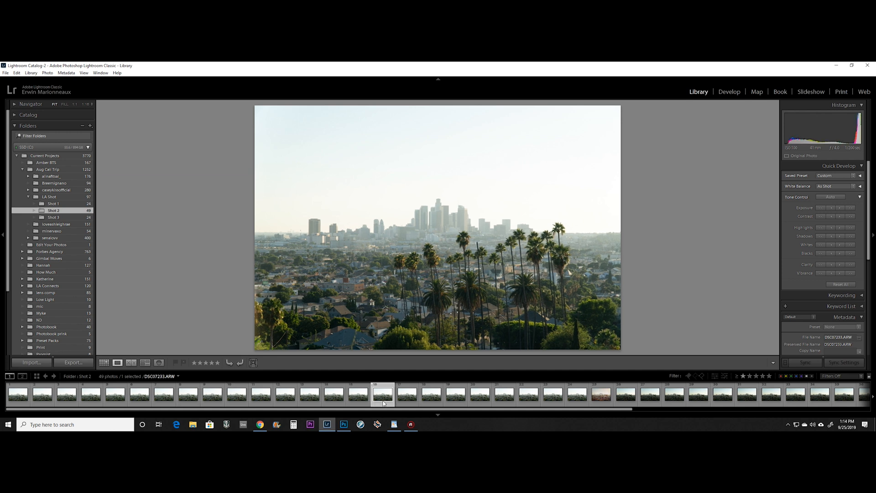
pyautogui.click(407, 400)
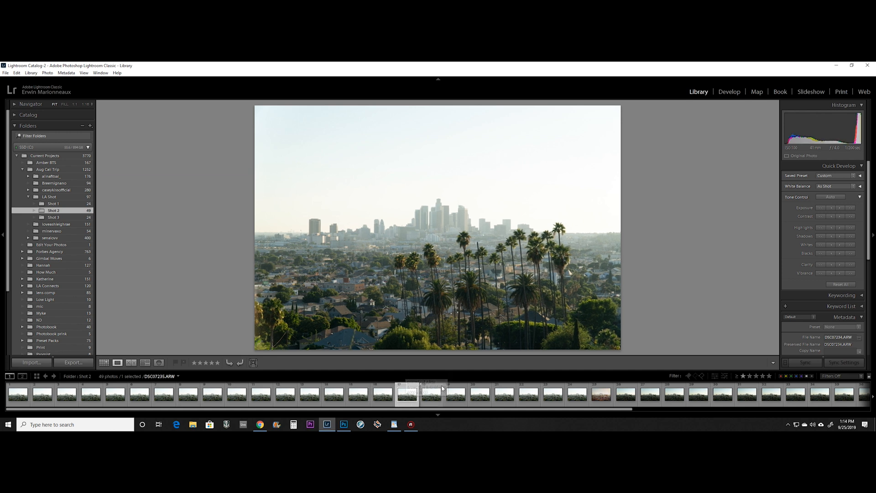
pyautogui.click(53, 203)
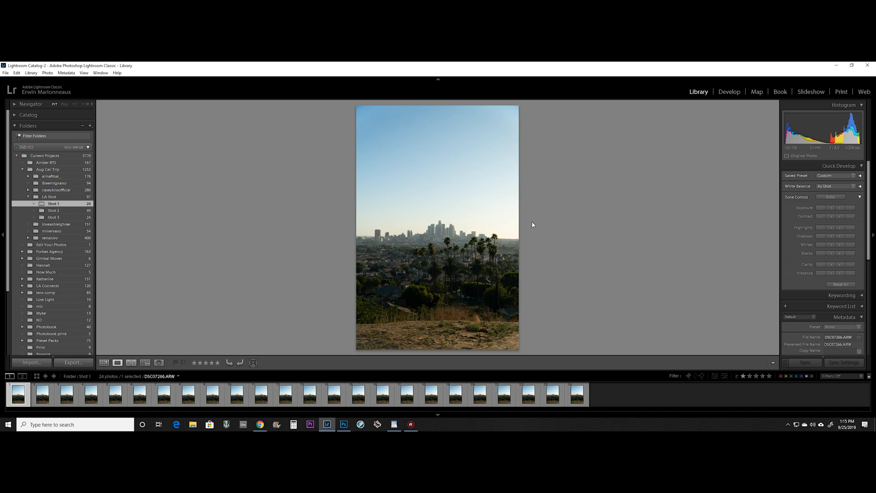
pyautogui.moveTo(425, 357)
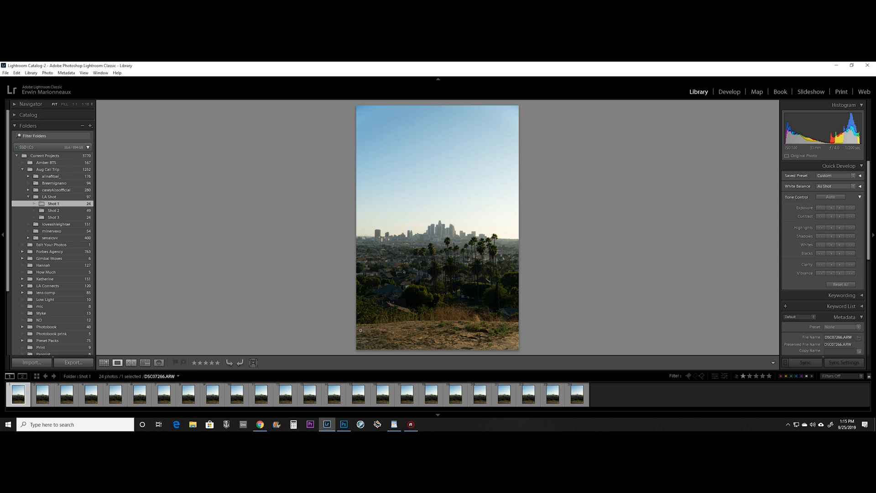
pyautogui.click(53, 210)
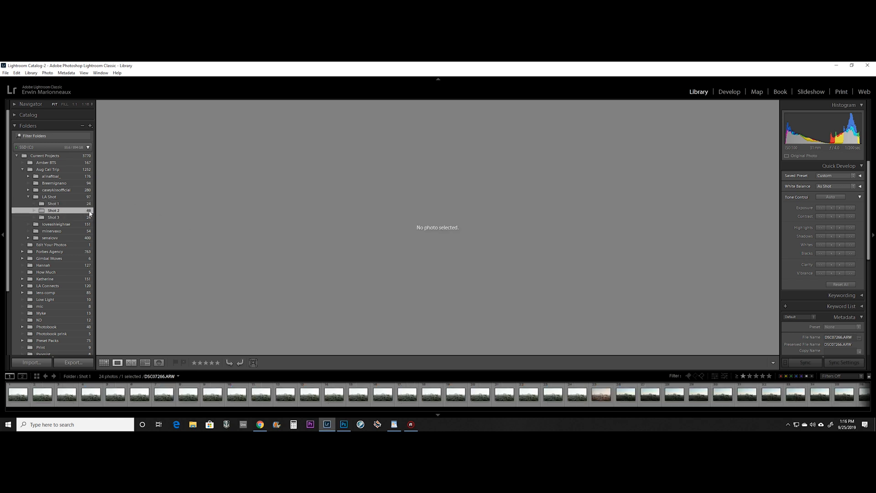
pyautogui.click(54, 210)
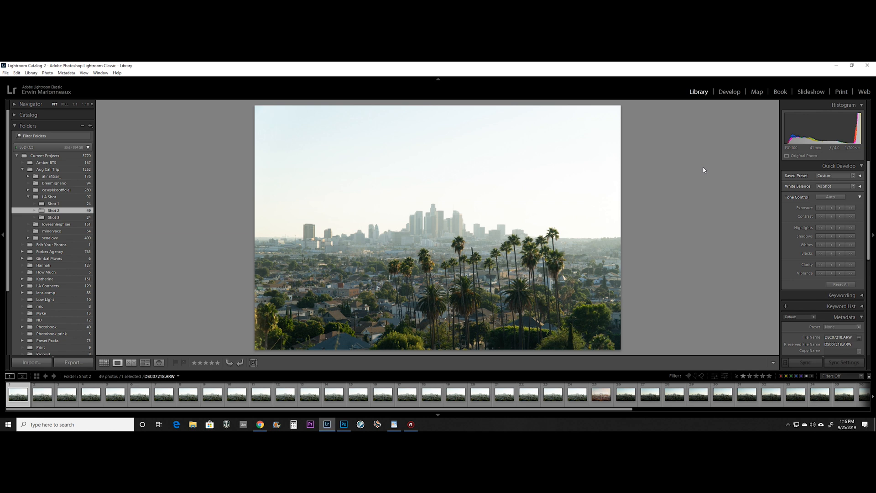
pyautogui.moveTo(710, 164)
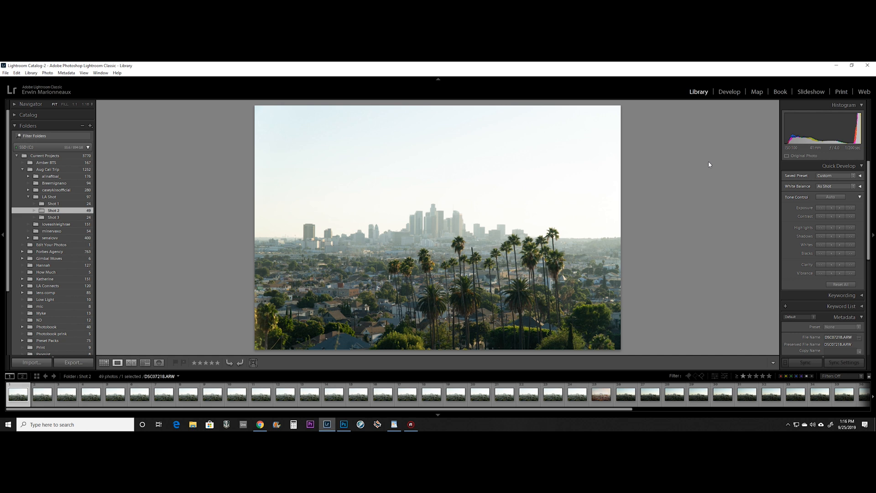
pyautogui.moveTo(709, 151)
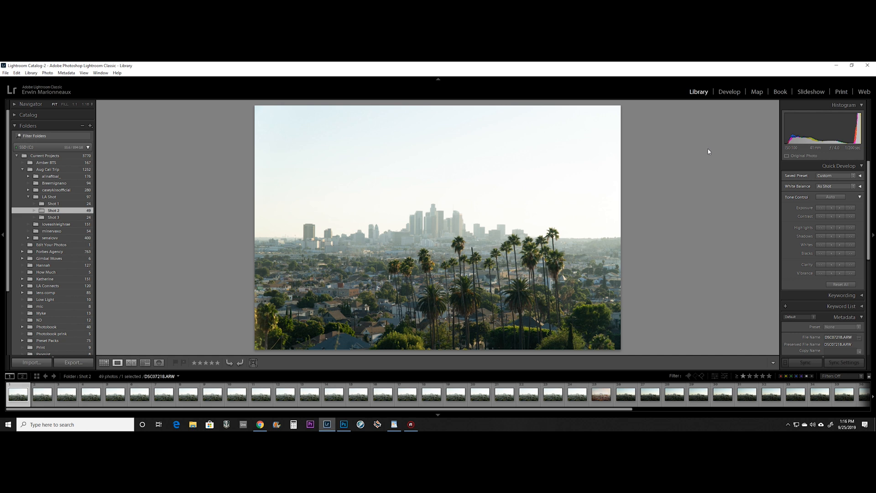
pyautogui.moveTo(718, 142)
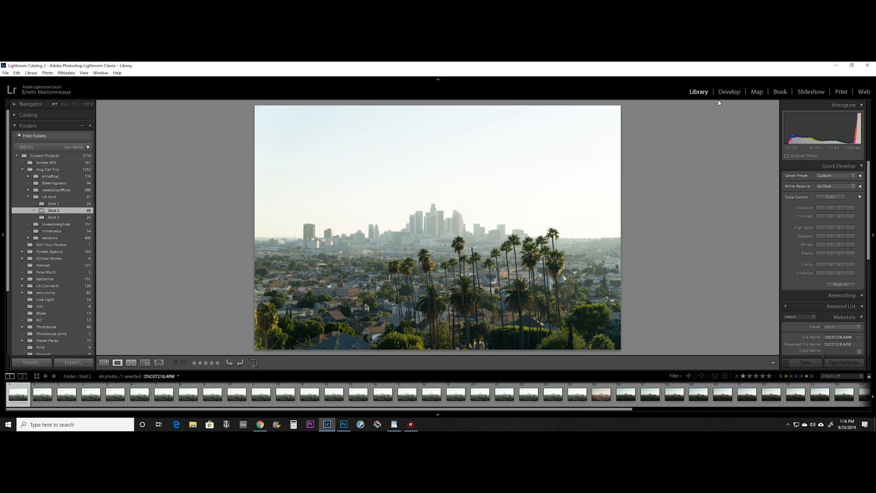
pyautogui.moveTo(582, 259)
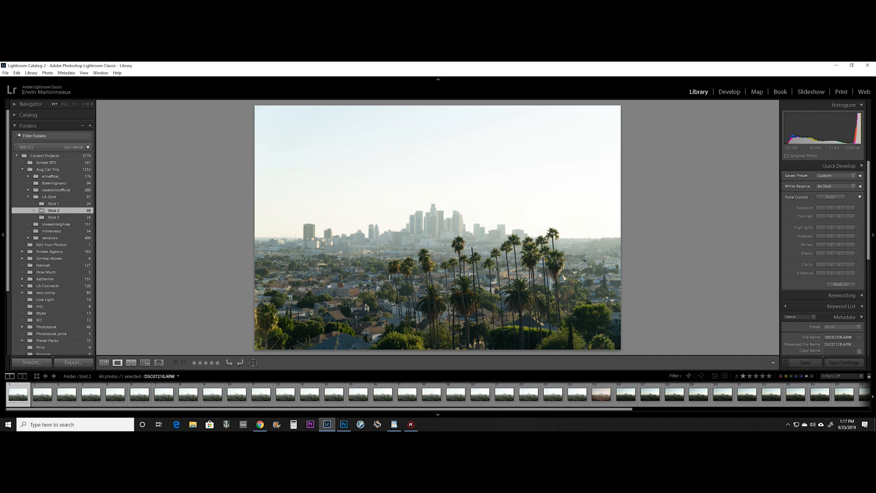
pyautogui.moveTo(540, 221)
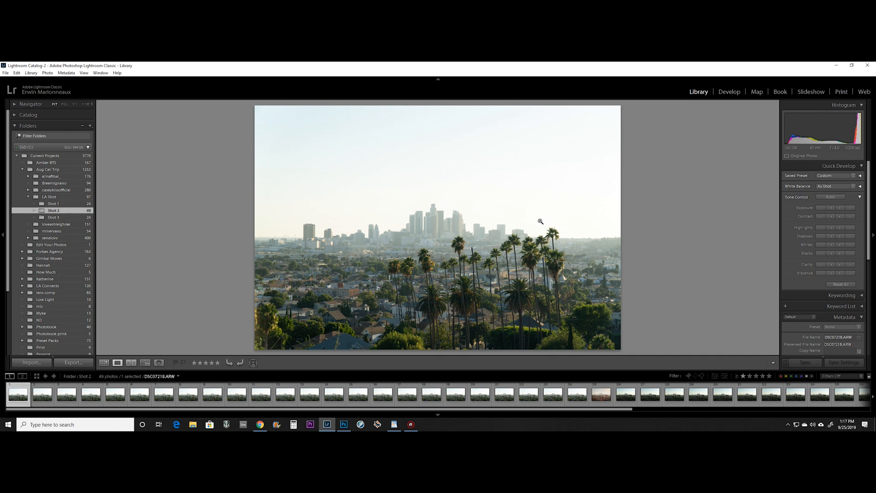
pyautogui.moveTo(525, 179)
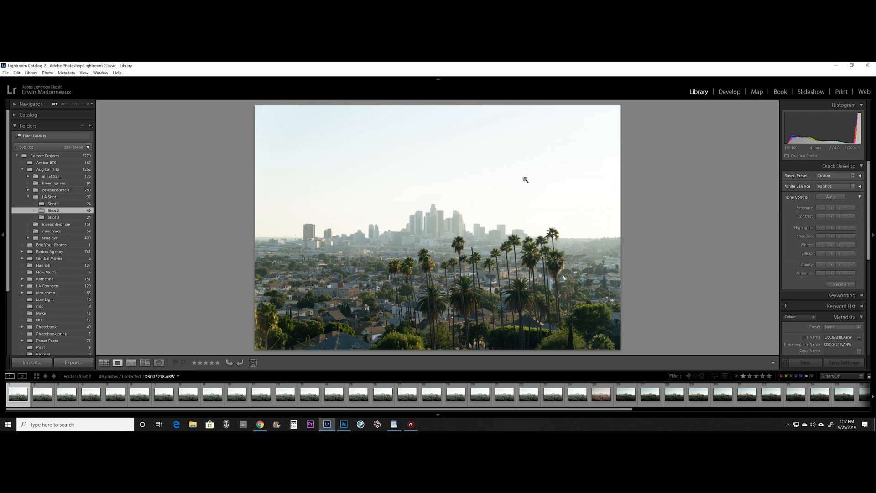
pyautogui.moveTo(306, 151)
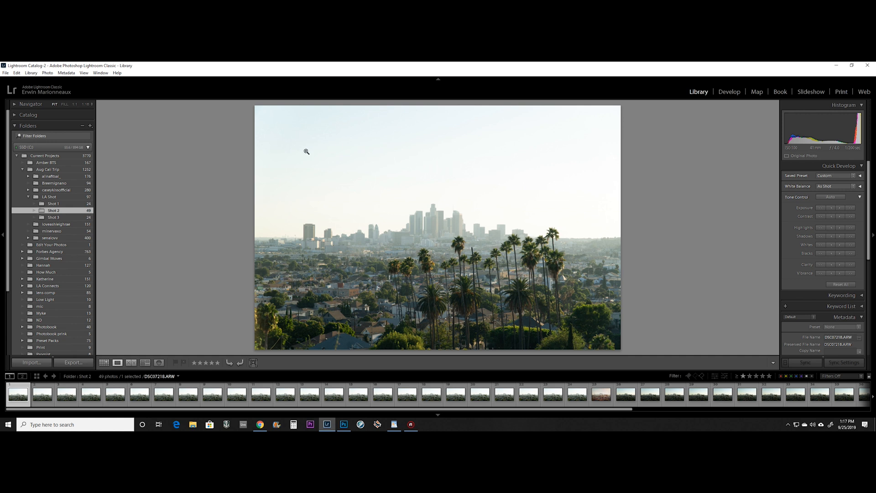
pyautogui.click(729, 91)
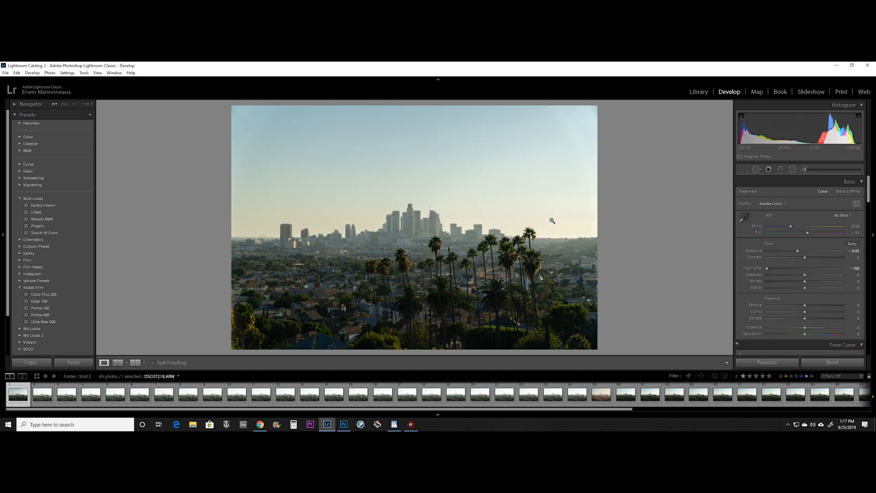
pyautogui.moveTo(567, 228)
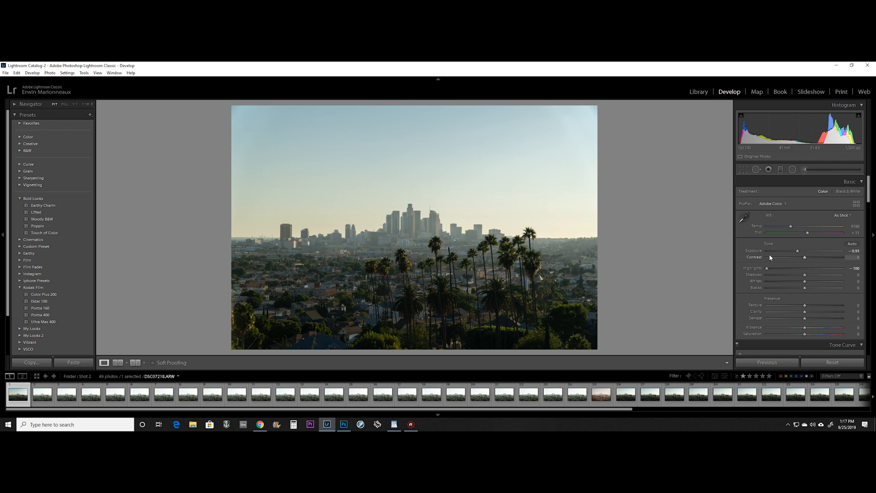
# Step: Switch to Photoshop and open File > Scripts > Load Files into Stack
pyautogui.click(698, 91)
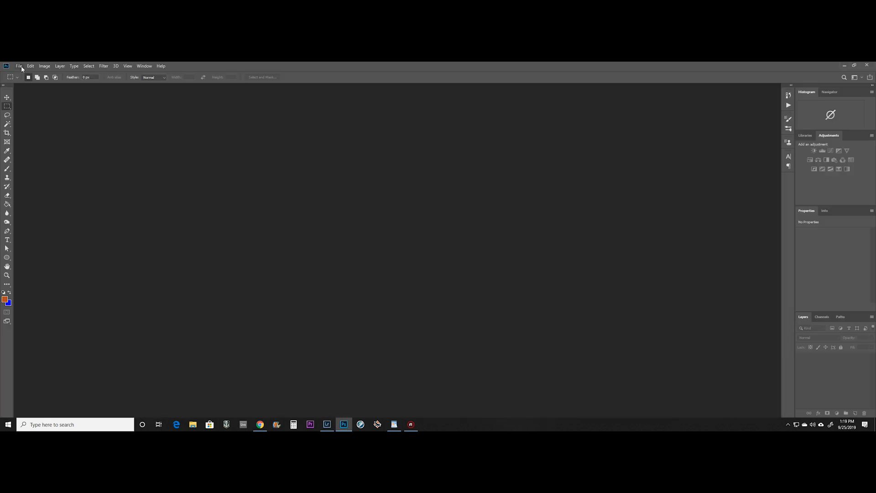
pyautogui.click(19, 66)
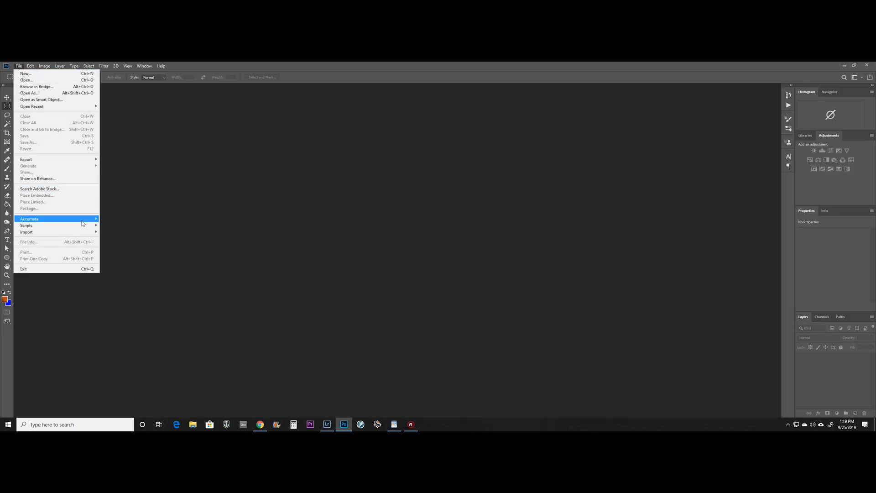
pyautogui.moveTo(26, 225)
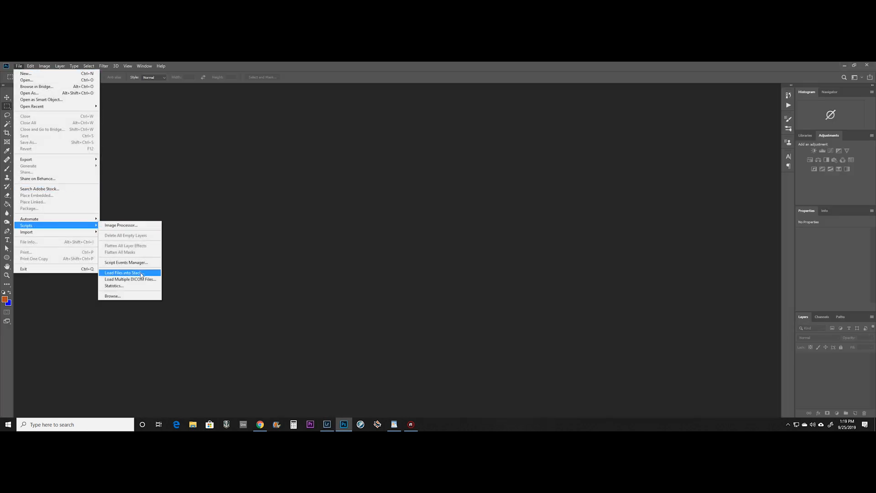
pyautogui.click(123, 273)
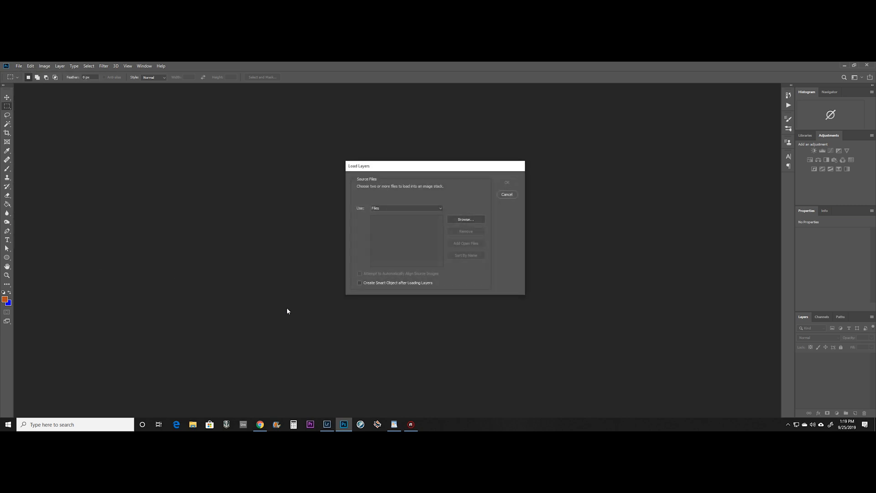
# Step: Load frames DSC07242 through DSC07252 as stacked layers in a new document
pyautogui.click(465, 219)
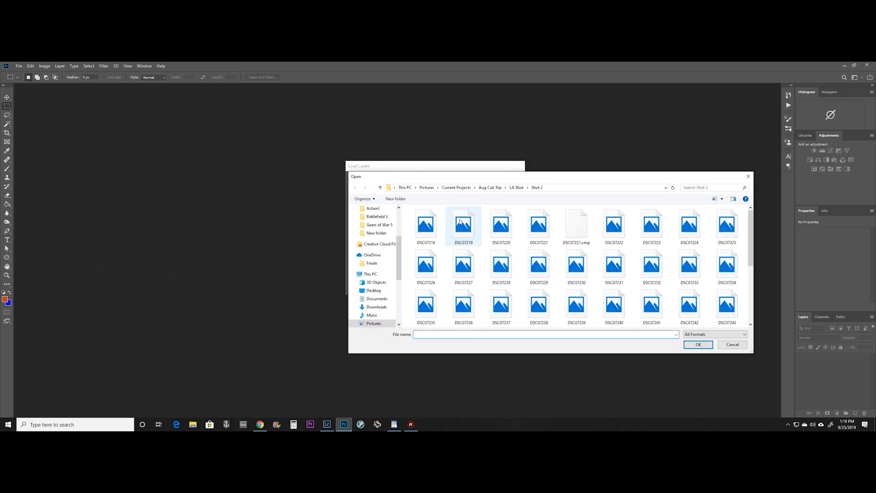
pyautogui.scroll(-3)
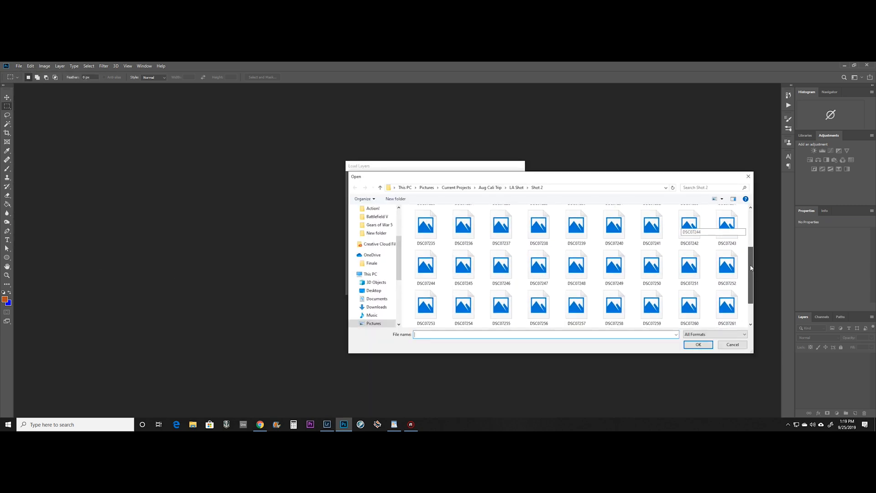
pyautogui.click(689, 226)
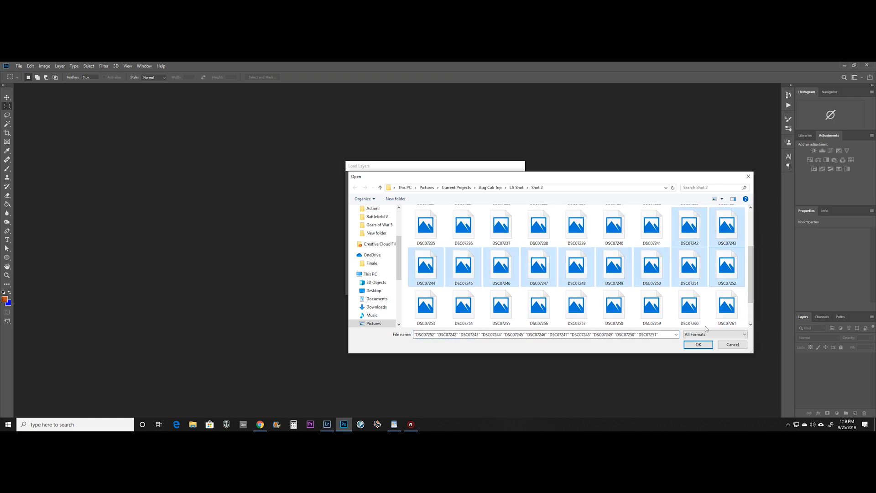
pyautogui.click(698, 345)
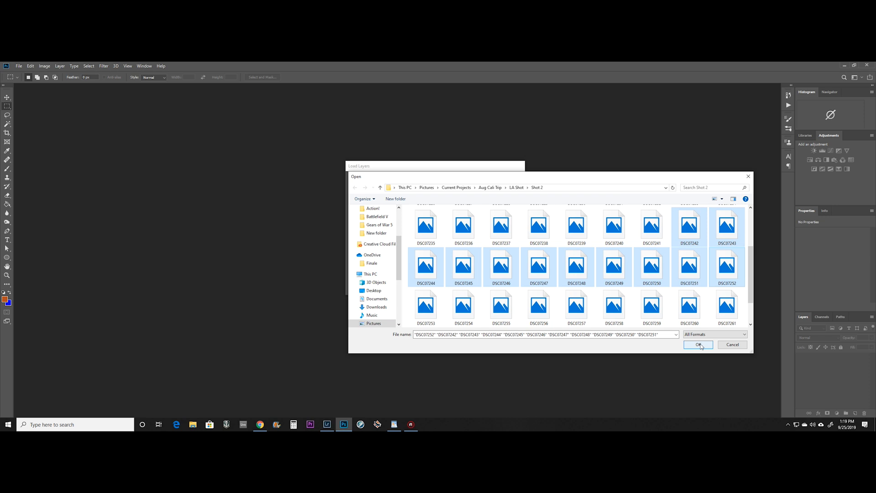
pyautogui.click(699, 345)
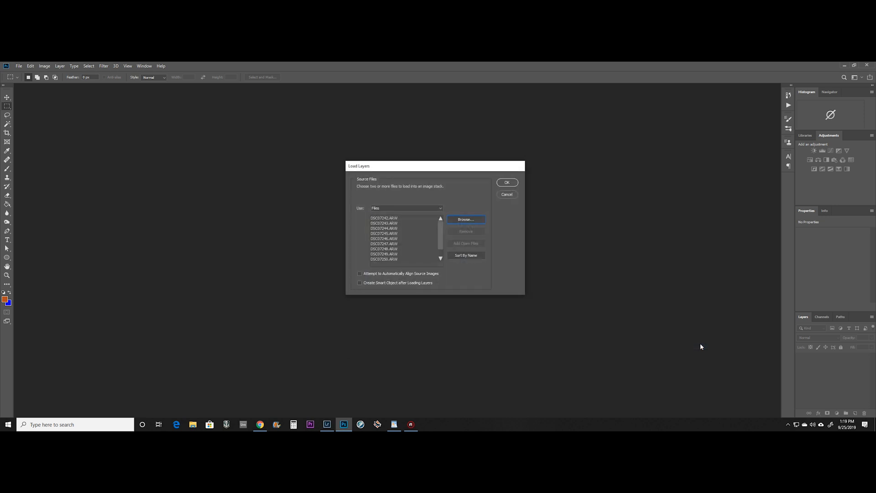
pyautogui.click(507, 182)
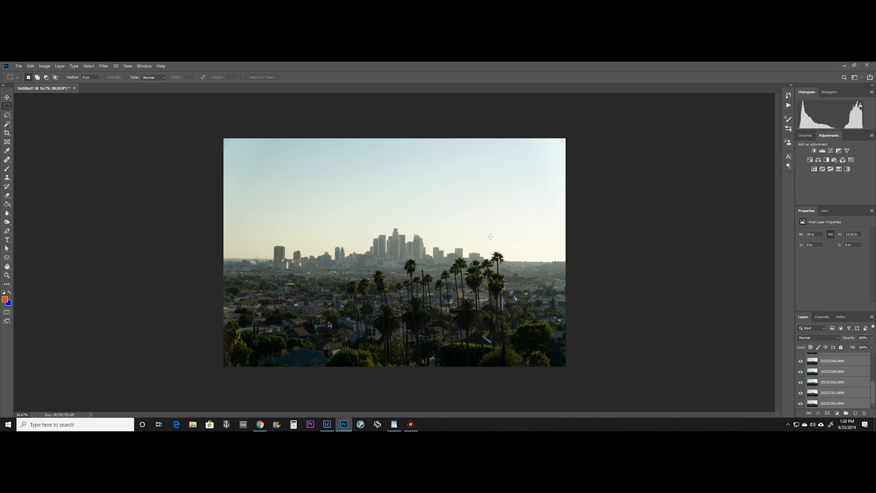
pyautogui.moveTo(324, 240)
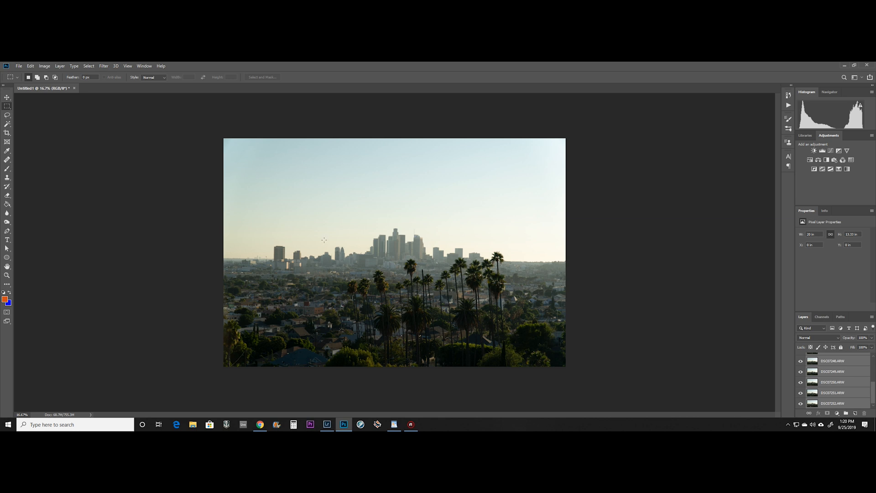
pyautogui.click(30, 66)
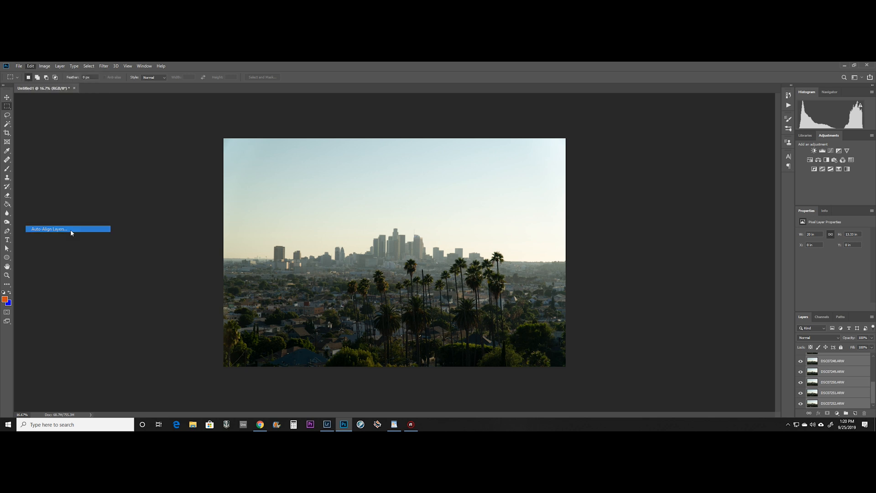
# Step: Auto-align all stacked skyline layers with Auto projection and restore layer visibility
pyautogui.click(67, 229)
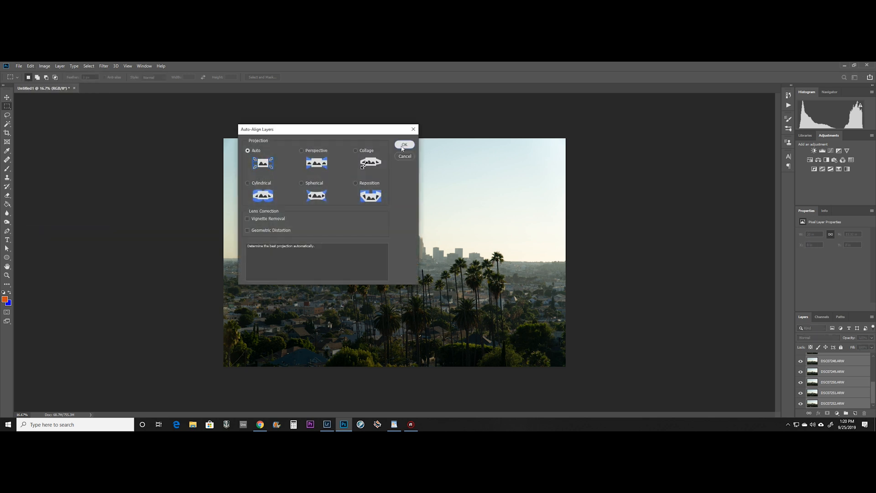
pyautogui.click(404, 145)
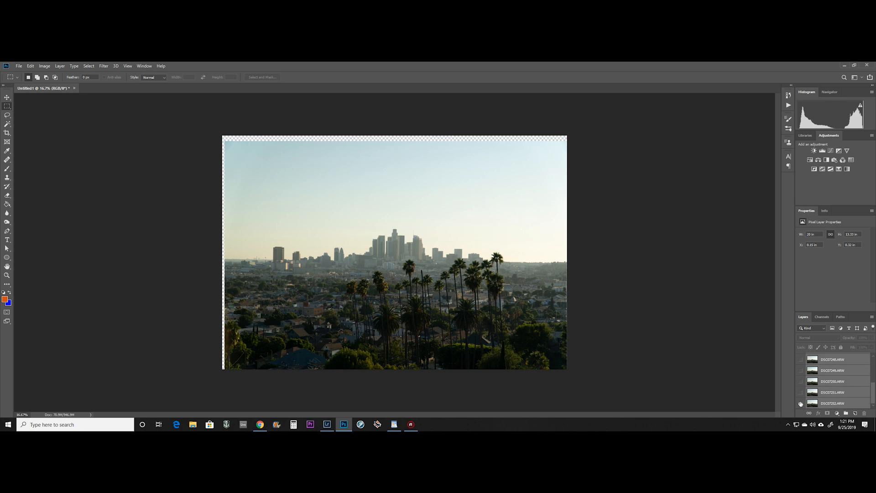
pyautogui.click(799, 359)
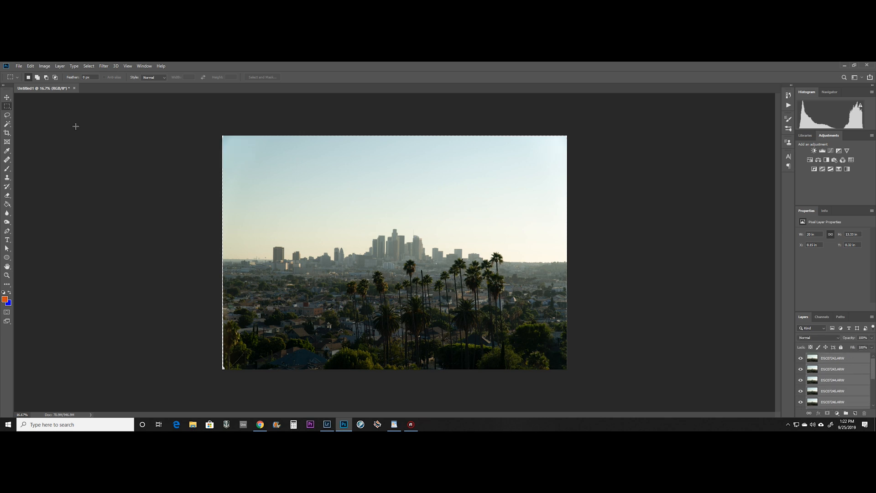
pyautogui.click(44, 66)
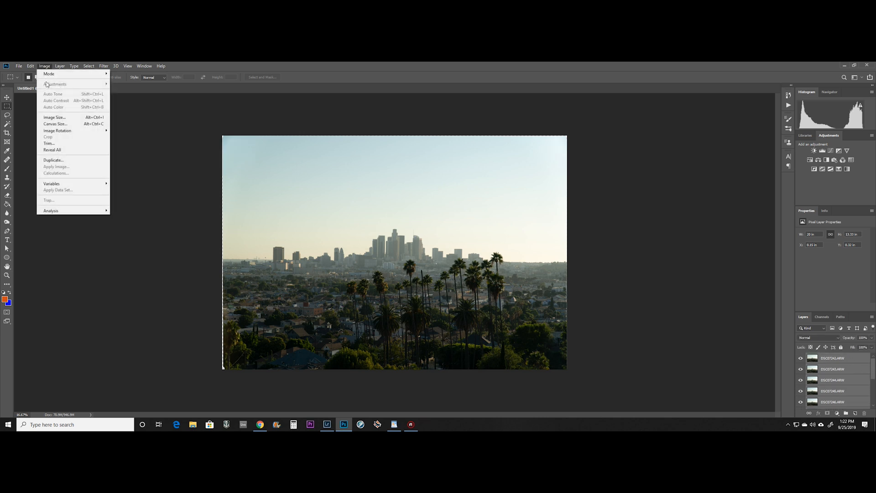
# Step: Resize the stack to 200 percent width with Nearest Neighbor resampling
pyautogui.click(50, 117)
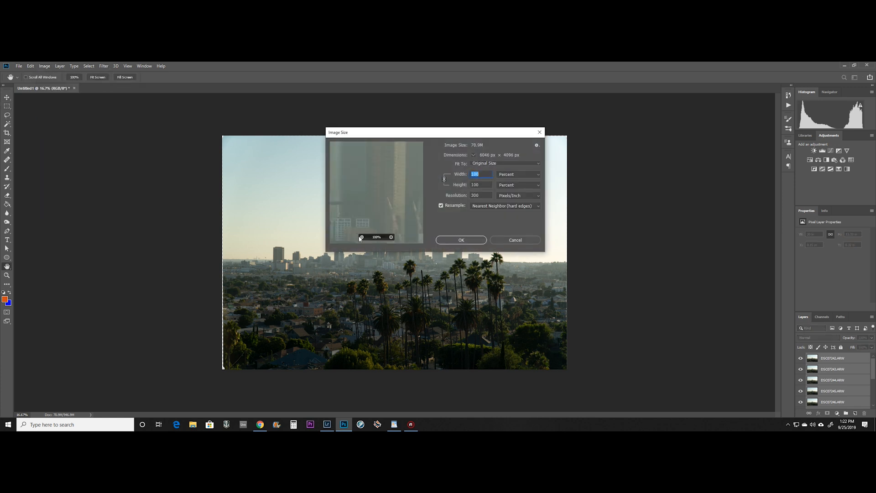
pyautogui.moveTo(463, 210)
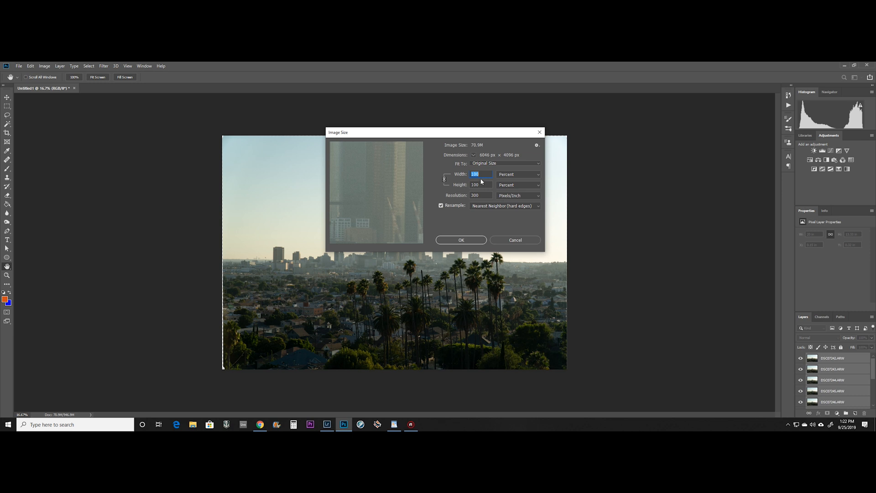
pyautogui.moveTo(511, 181)
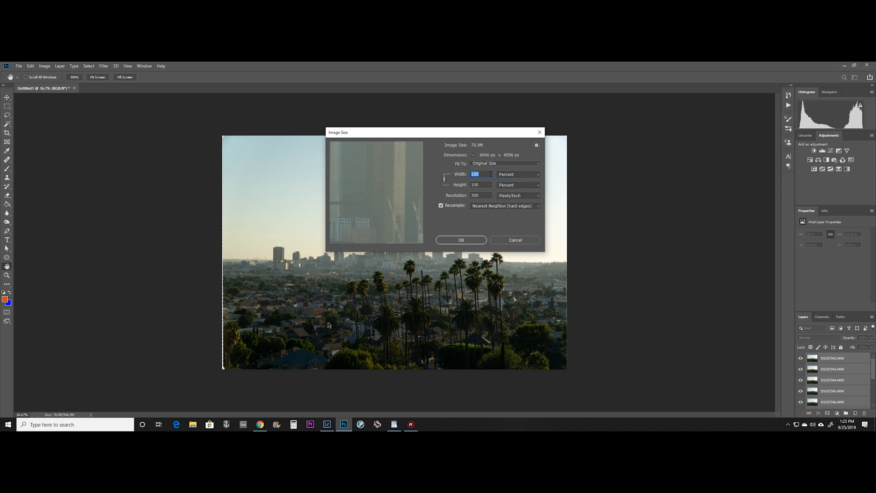
pyautogui.write('200')
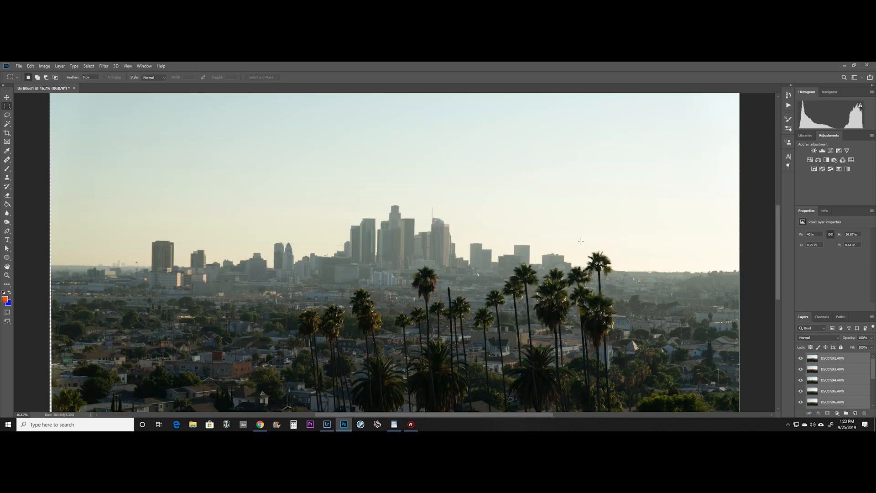
pyautogui.scroll(-3)
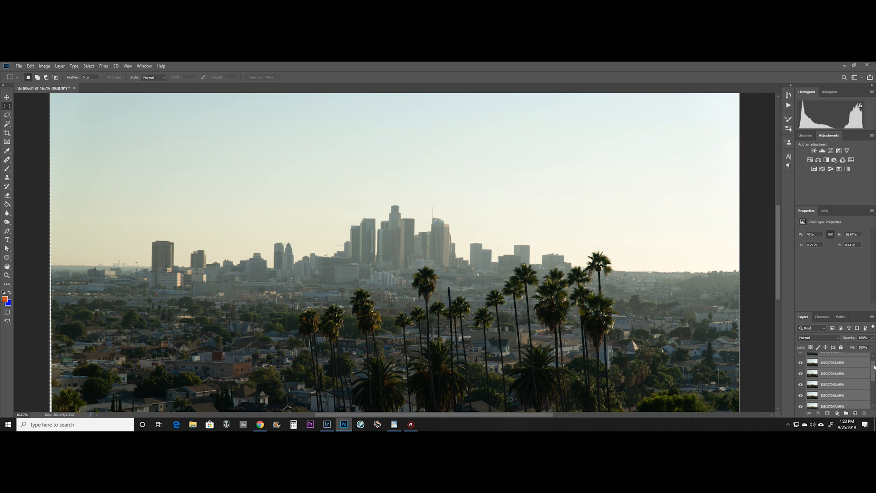
# Step: Convert the frame layers into one smart object and set its stack mode to Mean
pyautogui.rightClick(836, 378)
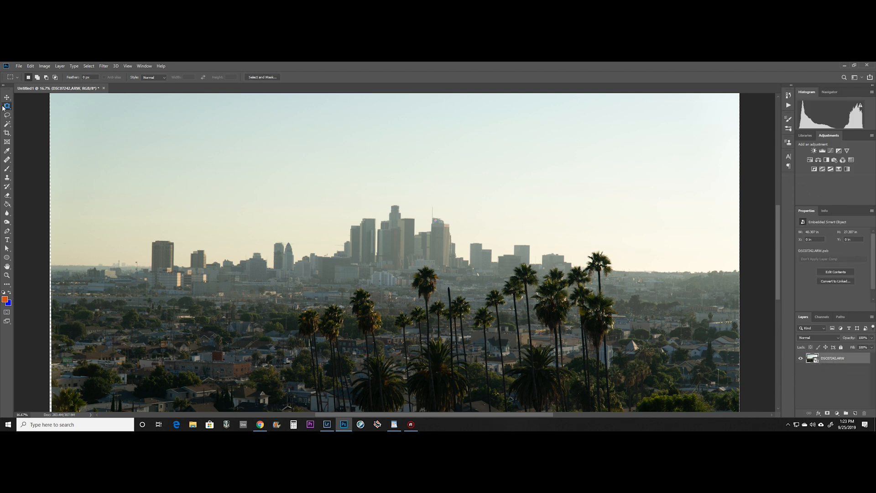
pyautogui.click(60, 65)
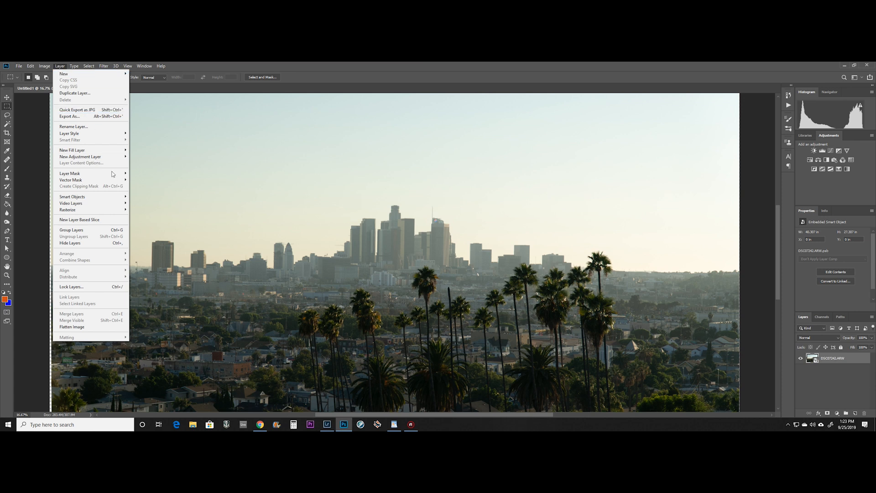
pyautogui.moveTo(72, 196)
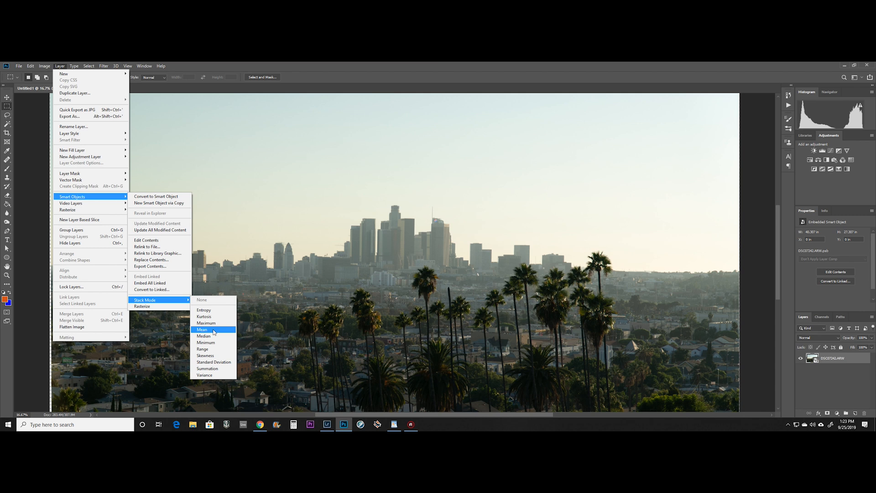
pyautogui.click(201, 330)
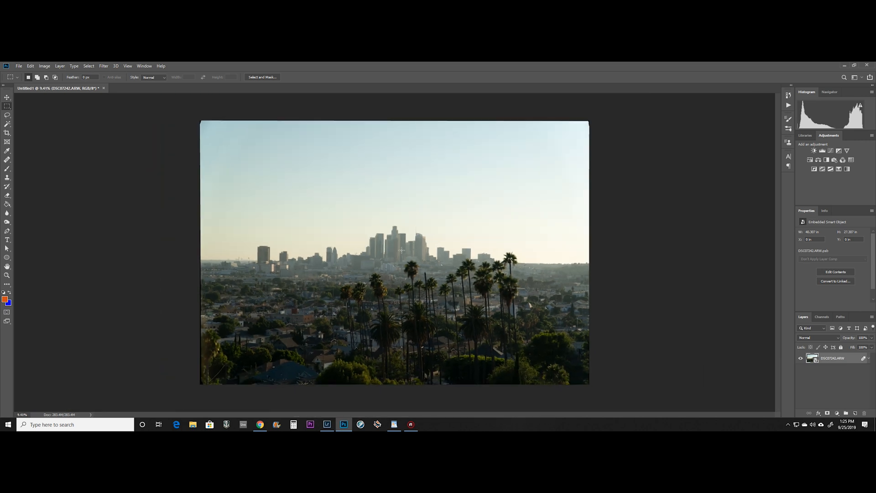
pyautogui.moveTo(169, 197)
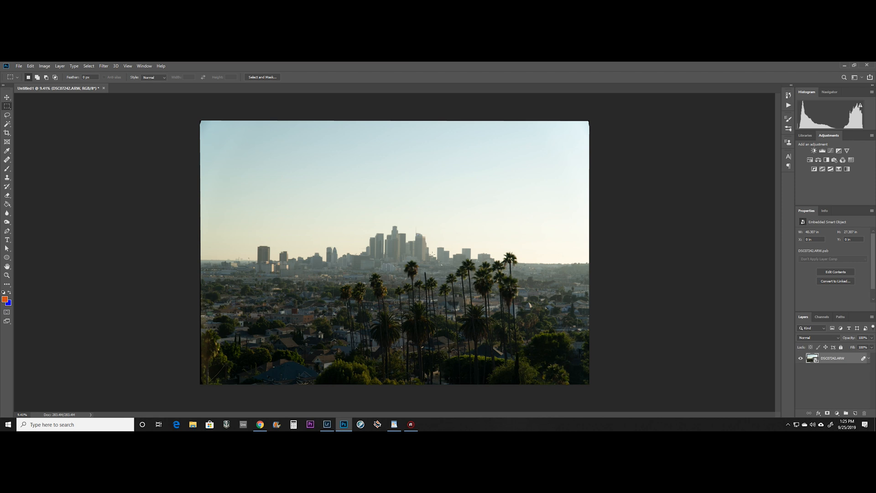
pyautogui.moveTo(276, 293)
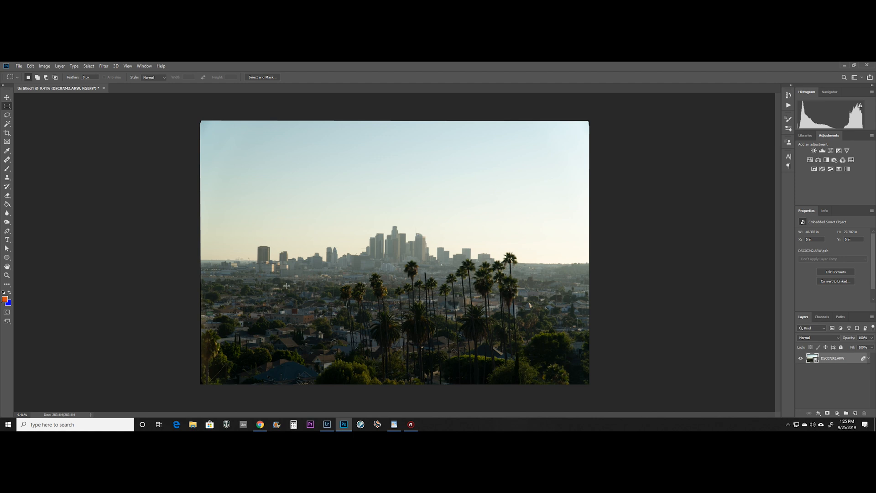
pyautogui.moveTo(473, 324)
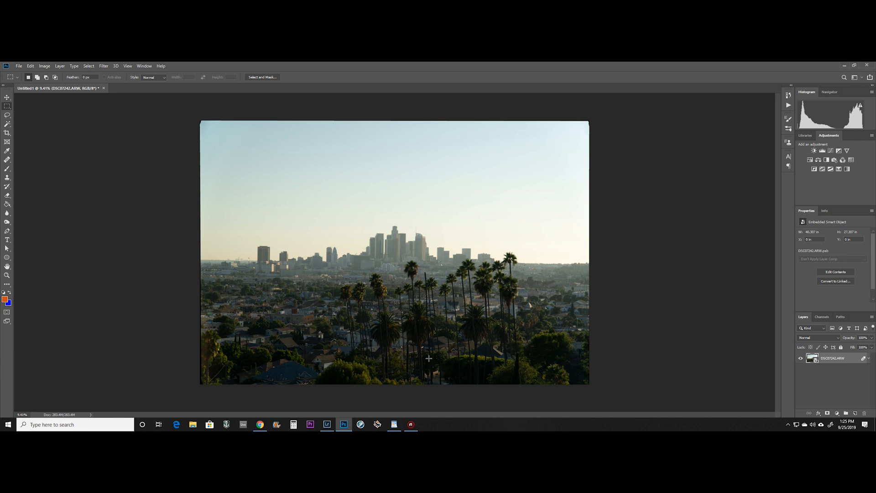
pyautogui.moveTo(74, 343)
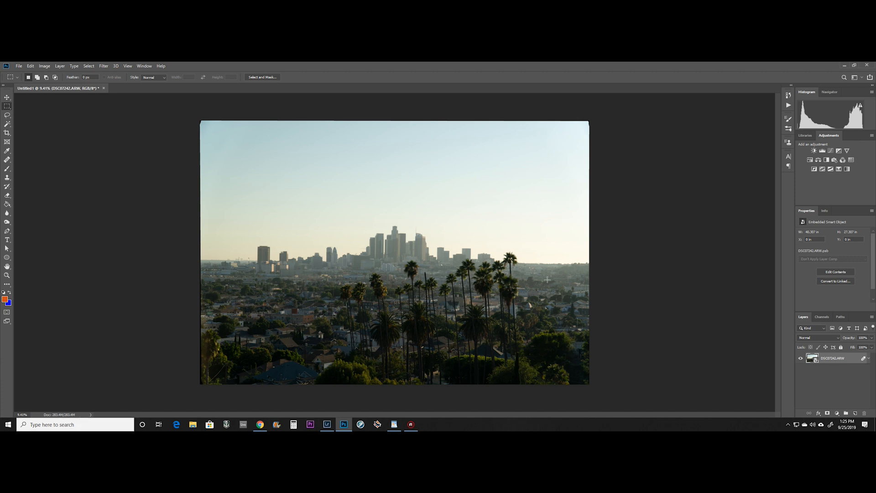
pyautogui.moveTo(467, 338)
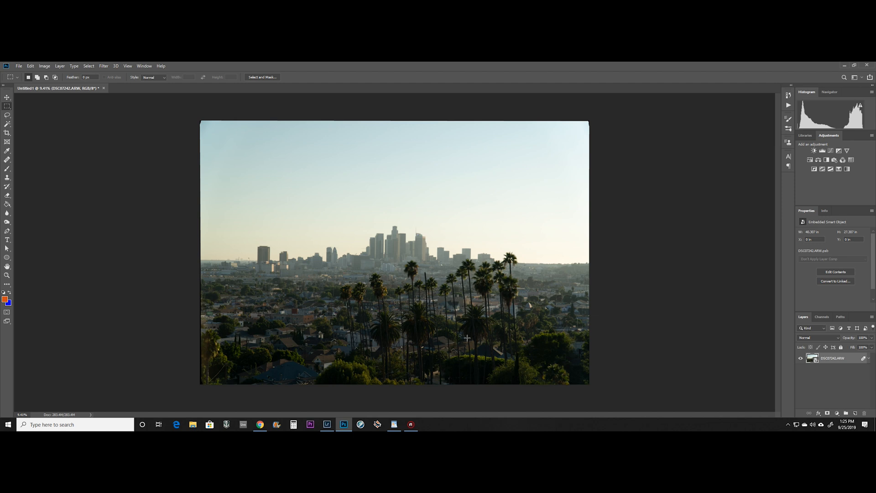
pyautogui.moveTo(493, 253)
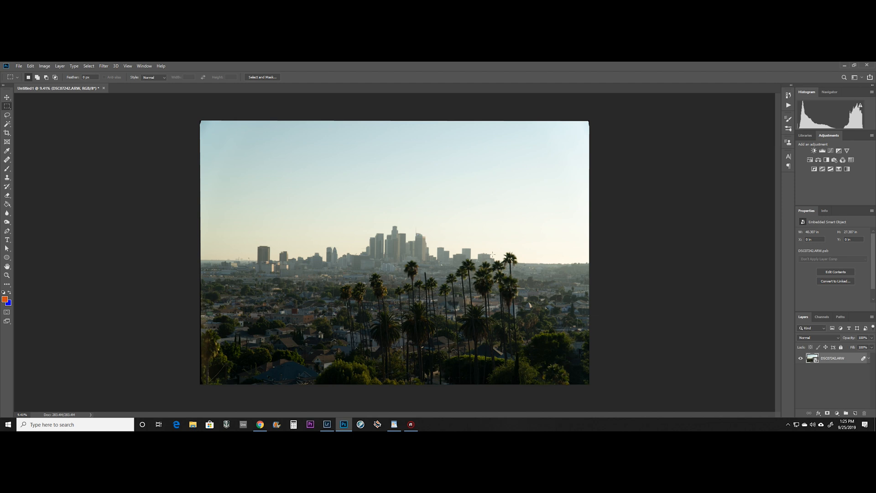
pyautogui.moveTo(385, 284)
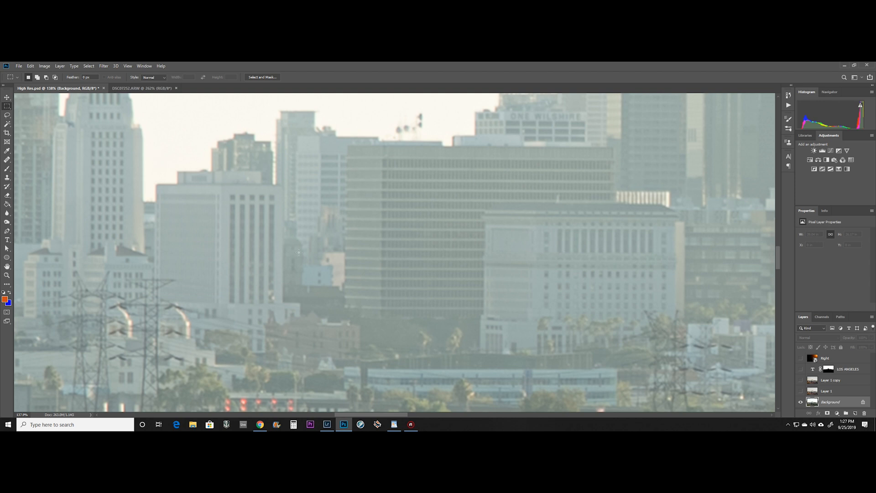
pyautogui.moveTo(579, 237)
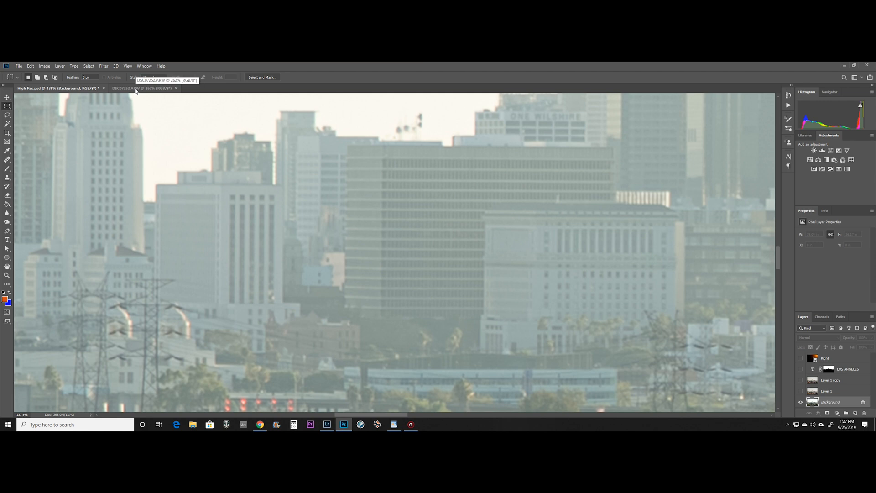
# Step: Zoom into building detail on DSC07252.ARW, then switch back to the High Res.psd tab
pyautogui.click(137, 89)
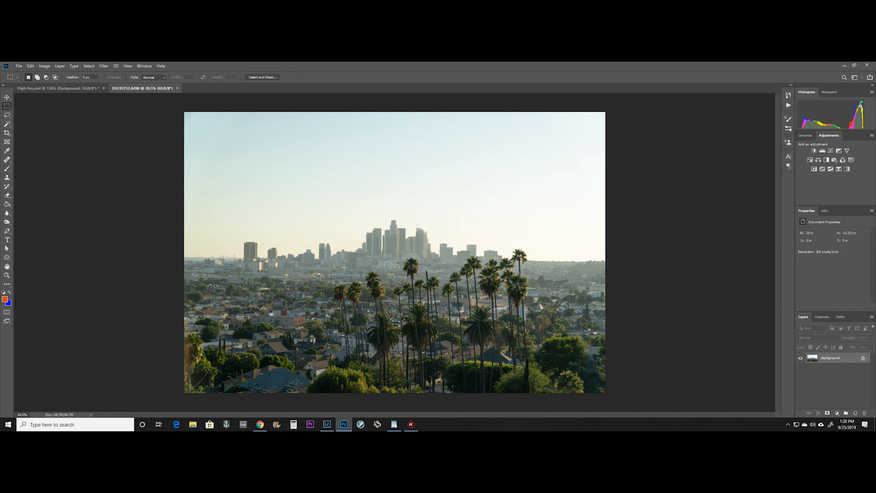
pyautogui.press('ctrl++')
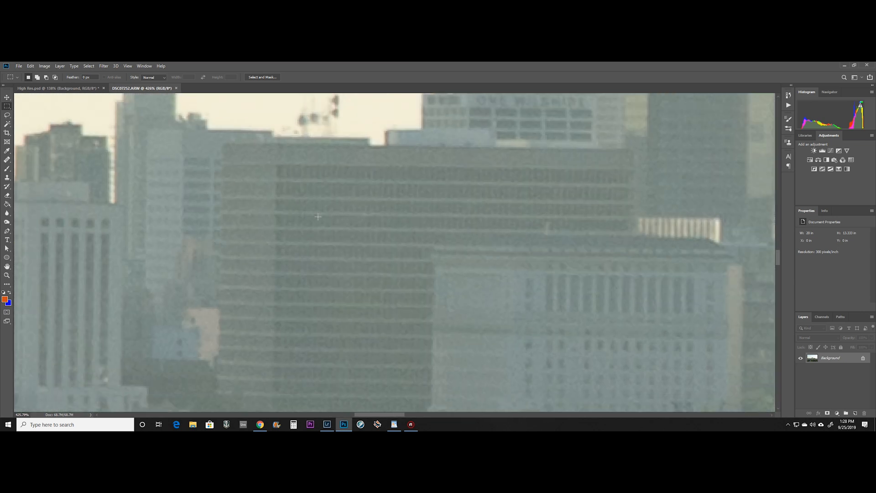
pyautogui.moveTo(493, 214)
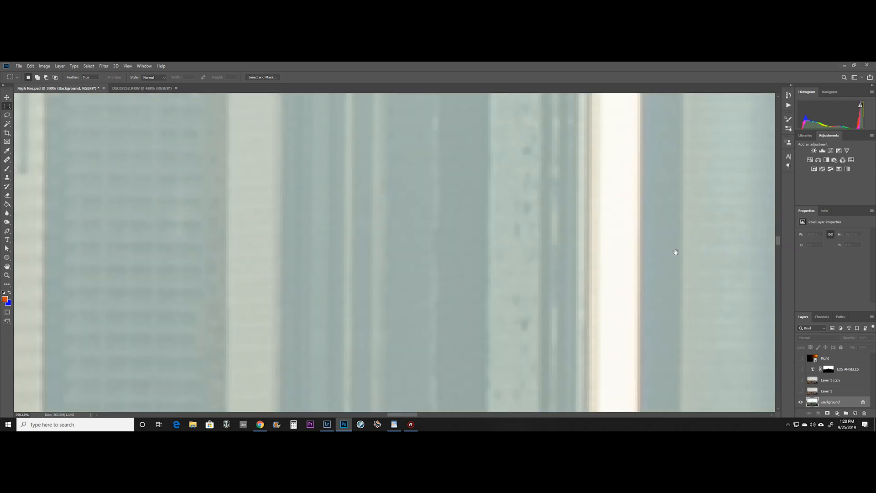
pyautogui.click(142, 88)
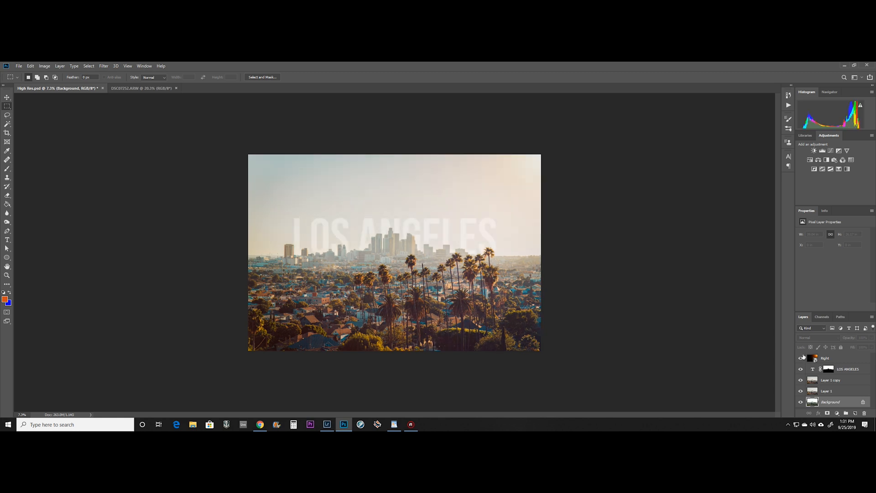
pyautogui.moveTo(545, 337)
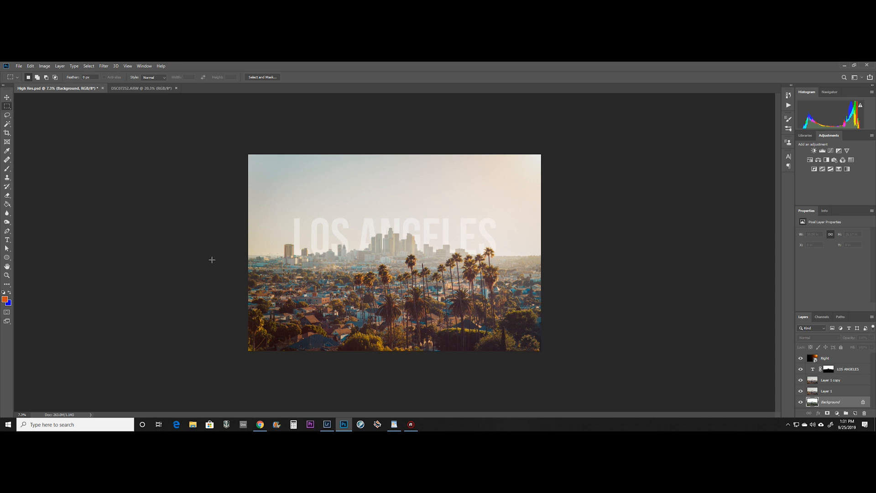
pyautogui.moveTo(566, 152)
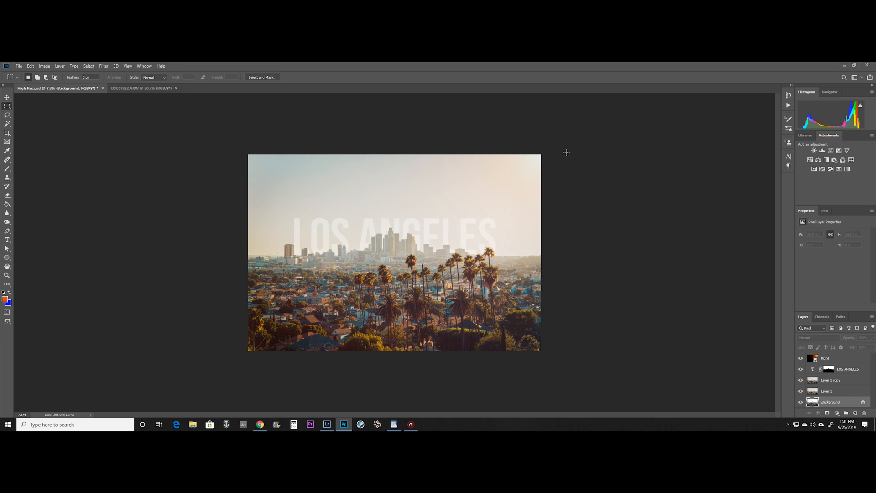
pyautogui.moveTo(569, 303)
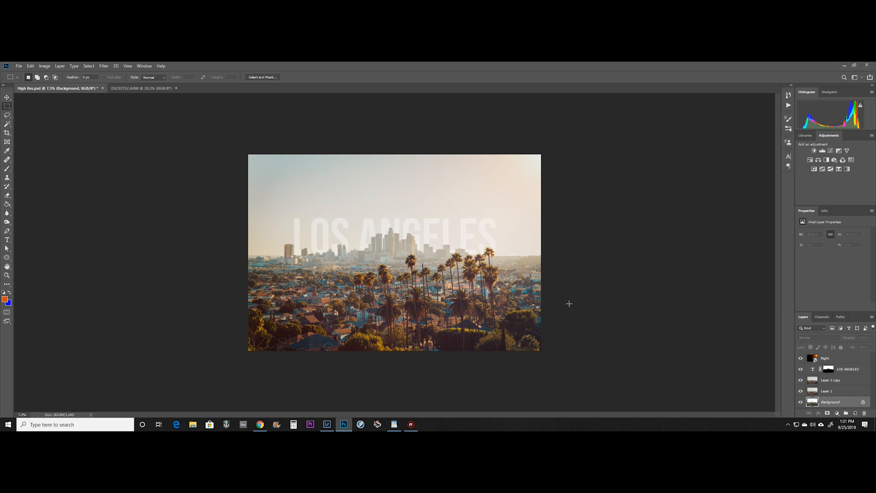
pyautogui.moveTo(522, 319)
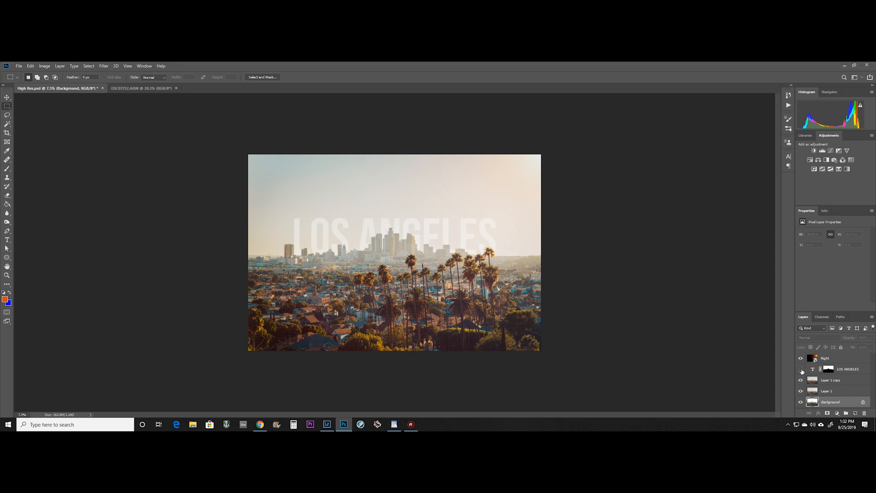
# Step: Toggle a layer's visibility eye in the High Res.psd Layers panel
pyautogui.click(800, 369)
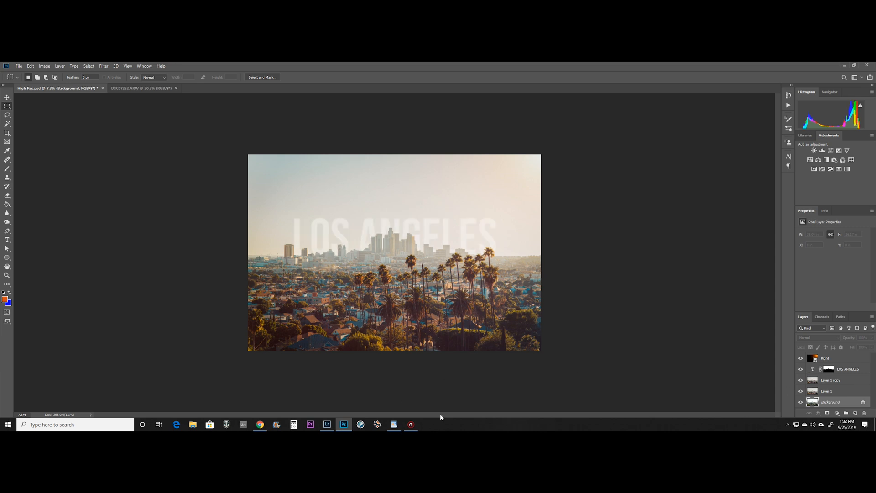
pyautogui.moveTo(502, 244)
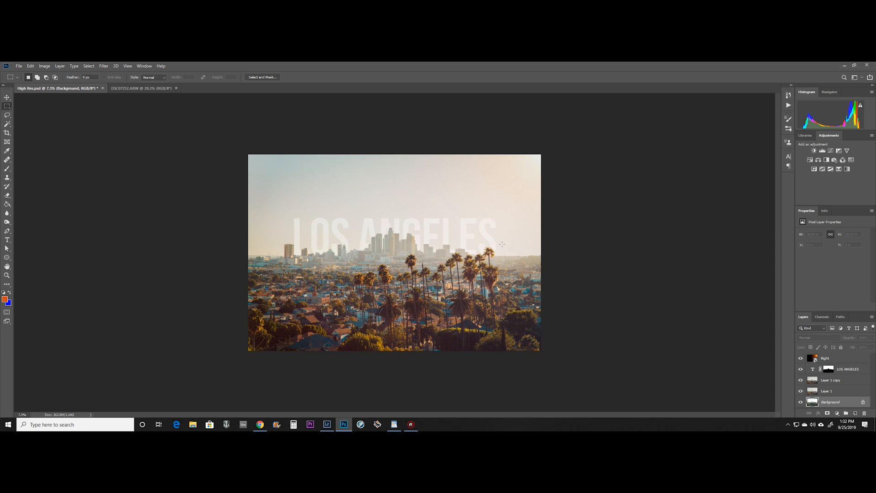